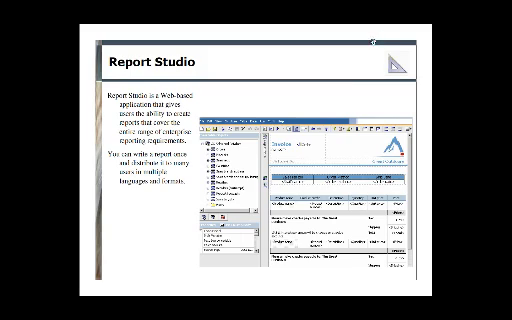
mouse_move(470, 100)
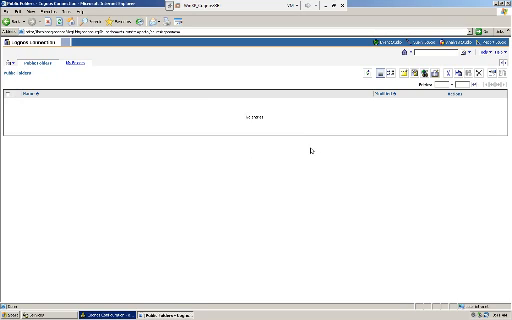
mouse_move(168, 120)
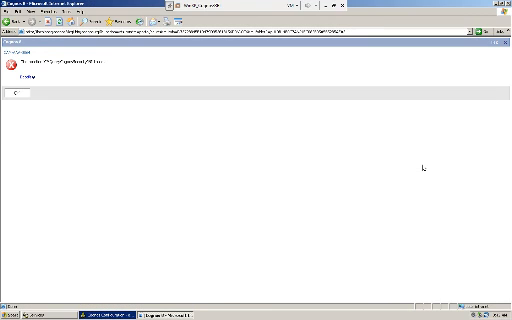
mouse_move(420, 166)
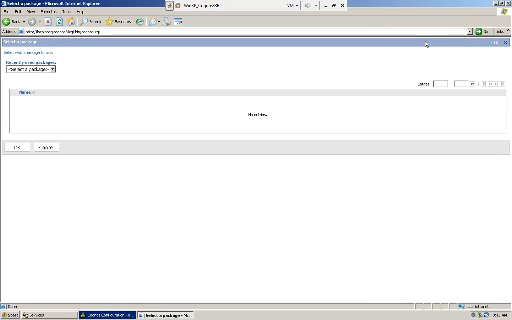
mouse_move(78, 159)
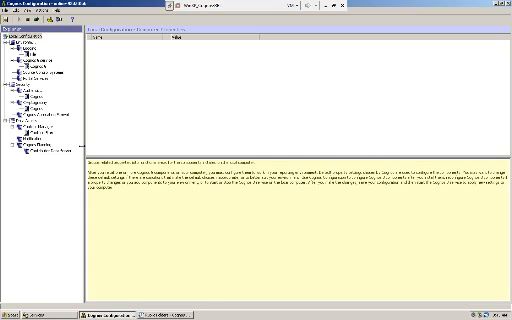
Select the content store node to view its Microsoft SQL Server database properties.
left_click(48, 153)
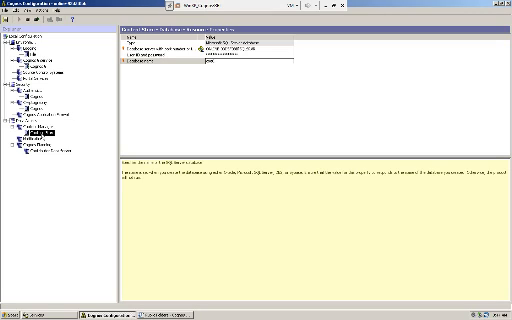
mouse_move(43, 138)
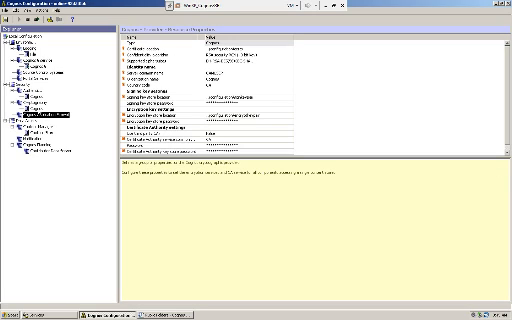
Select the Cognos authentication namespace to view its anonymous access setting.
left_click(40, 110)
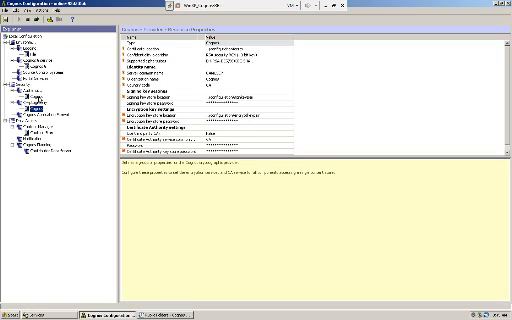
left_click(40, 100)
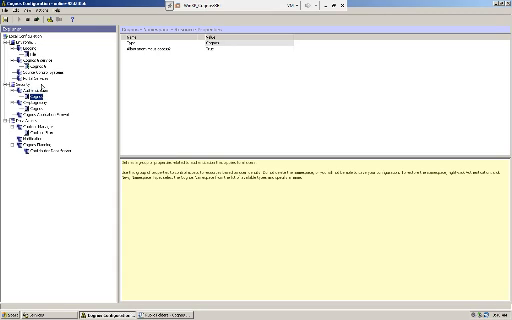
Browse logging and service nodes, then view the parent component's service-enabled settings, all True.
left_click(35, 79)
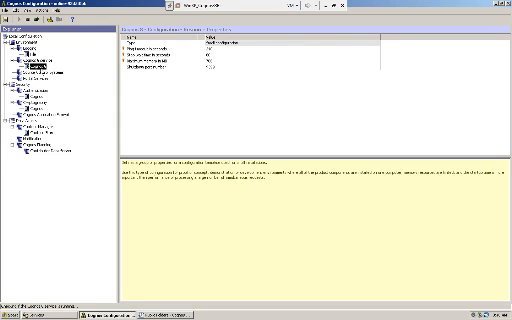
left_click(40, 63)
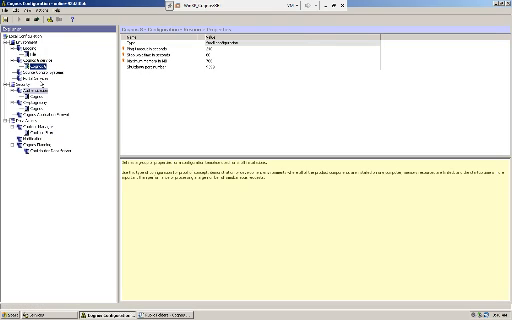
left_click(40, 72)
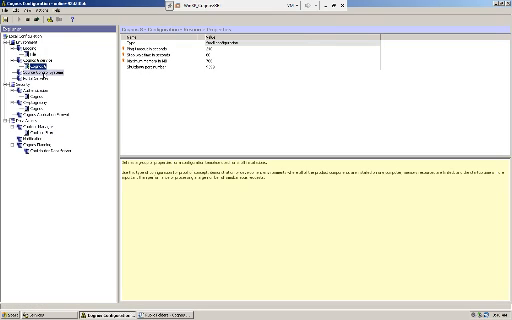
left_click(40, 128)
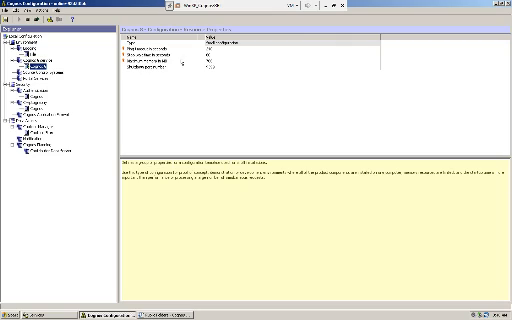
left_click(35, 63)
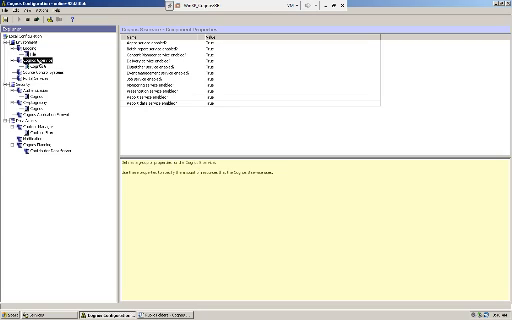
Select the Environment node to show gateway and dispatcher URIs pointing to localhost.
left_click(38, 62)
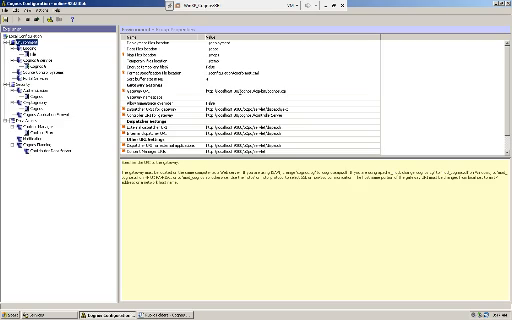
Select the Gateway URI property, then open Administrative Tools from the Start menu.
left_click(160, 90)
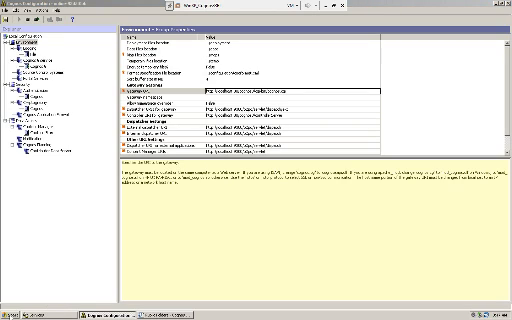
left_click(13, 310)
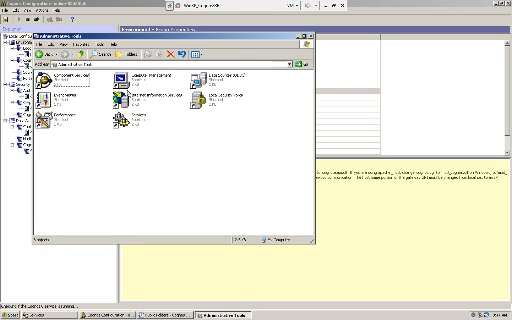
Launch IIS Manager and expand the local computer node to show its sites.
left_click(120, 100)
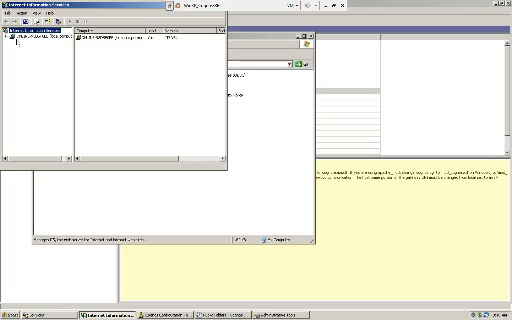
left_click(12, 40)
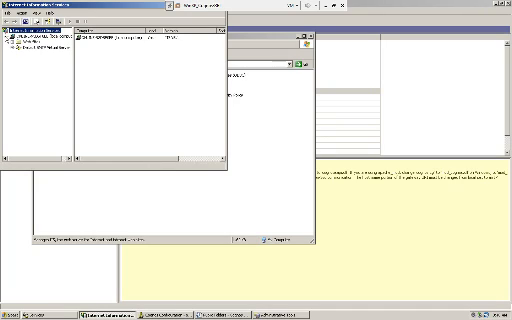